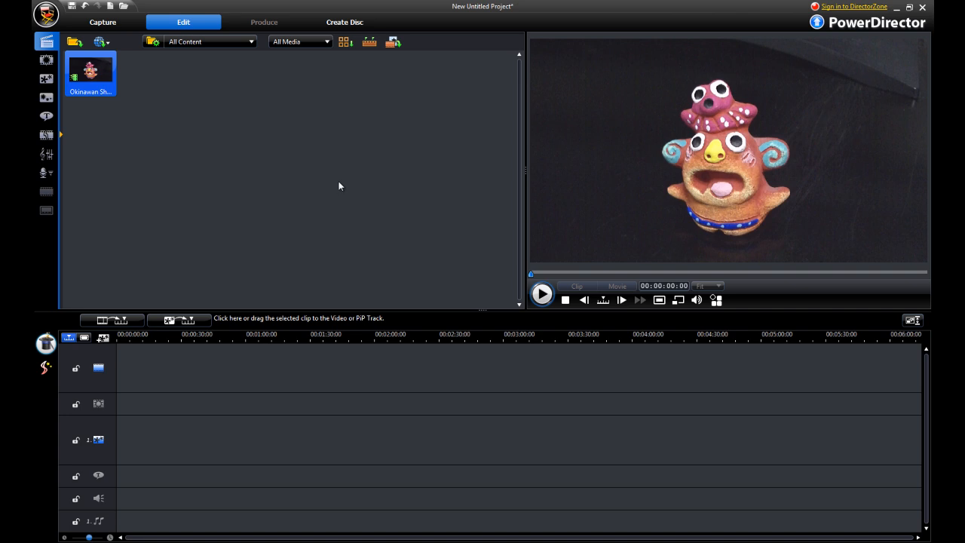
mouse_move(331, 188)
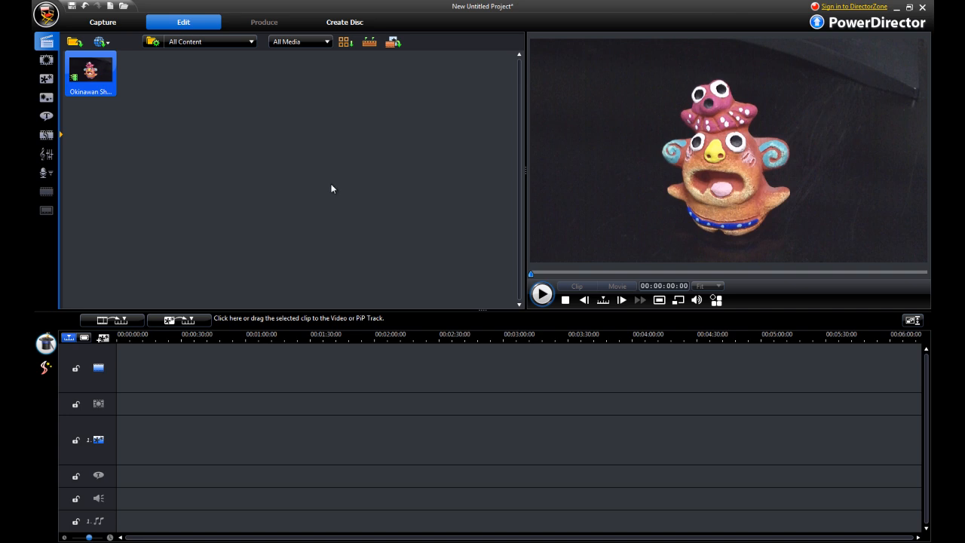
mouse_move(329, 189)
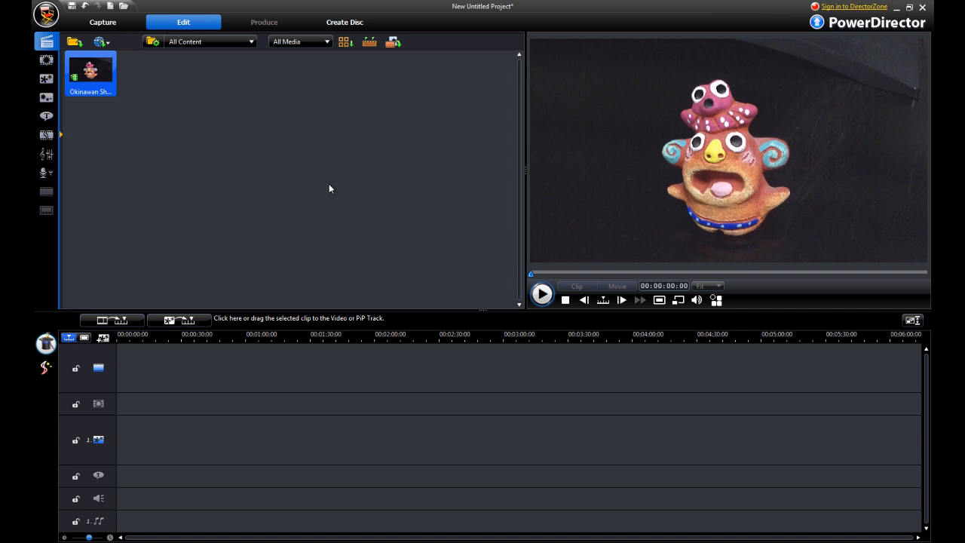
mouse_move(241, 118)
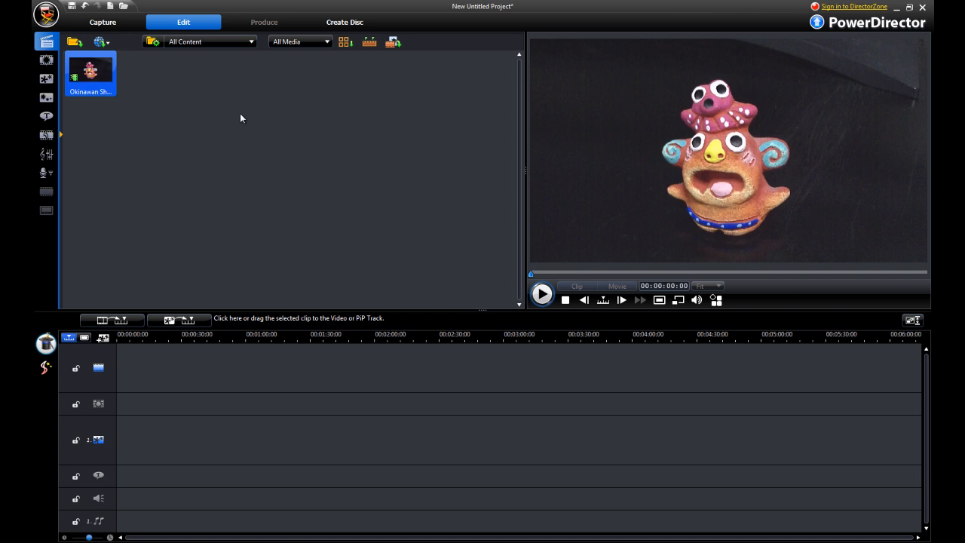
mouse_move(236, 111)
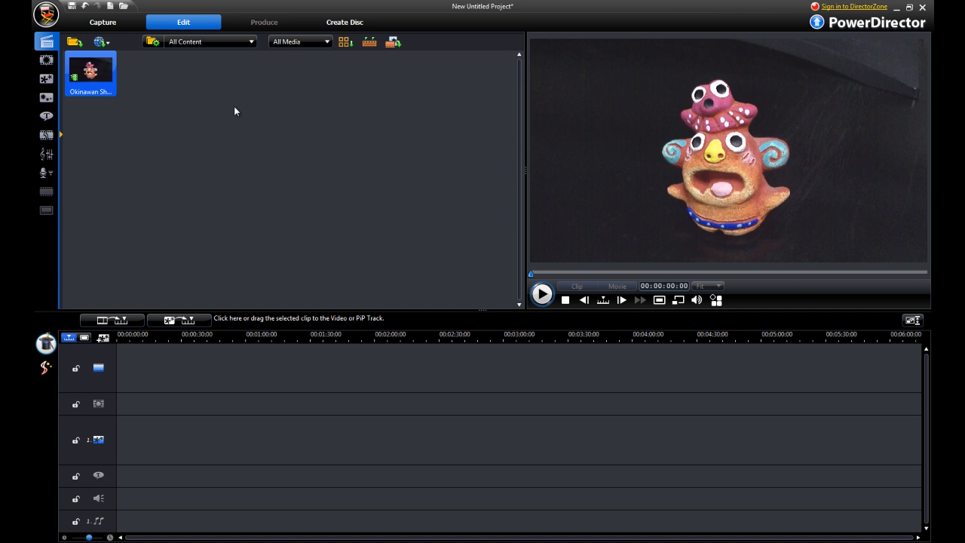
mouse_move(157, 120)
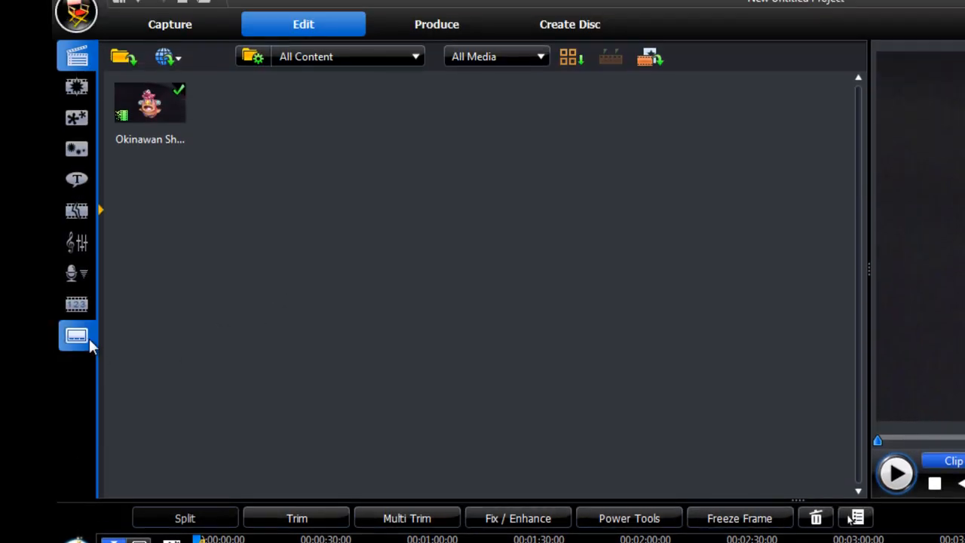
In the Subtitle Room, add a new subtitle at the video start reading 'Hello!'
left_click(77, 334)
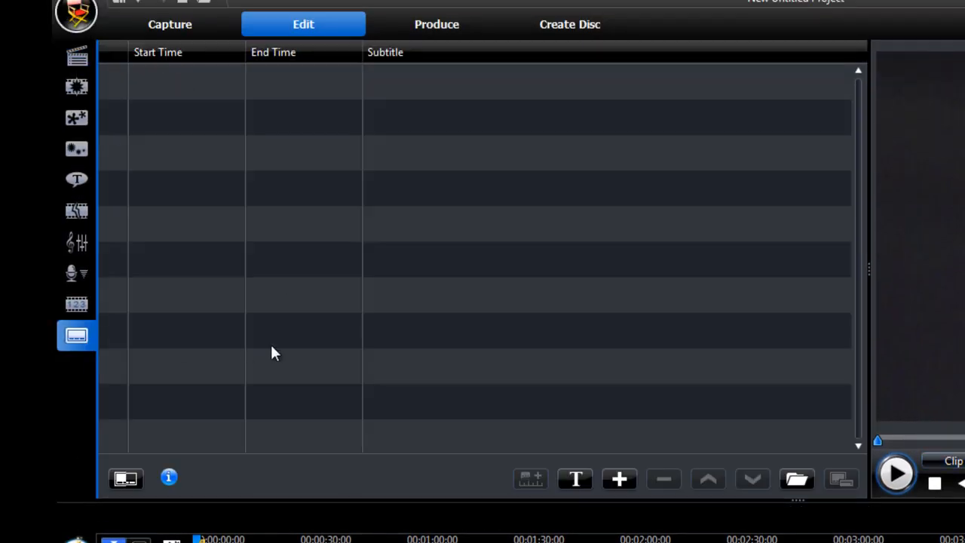
mouse_move(156, 433)
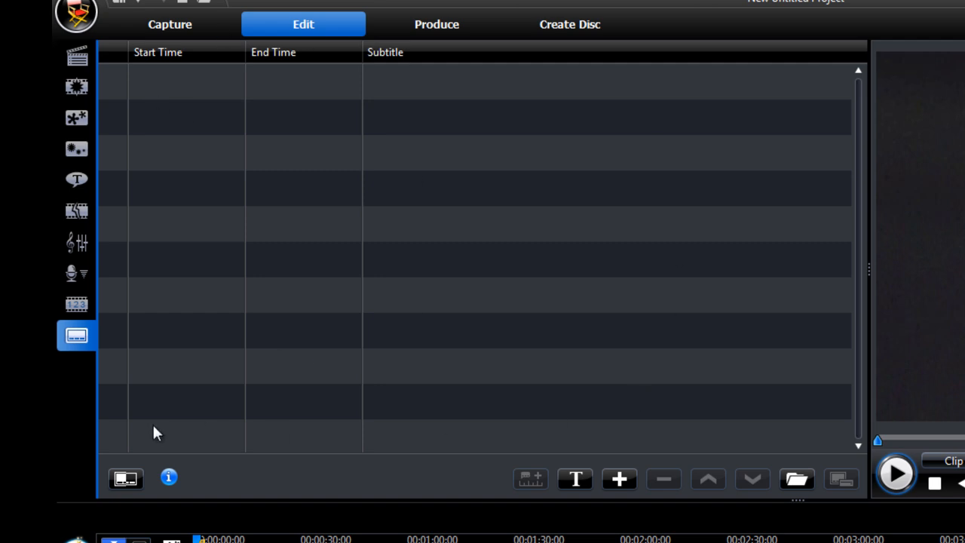
mouse_move(698, 464)
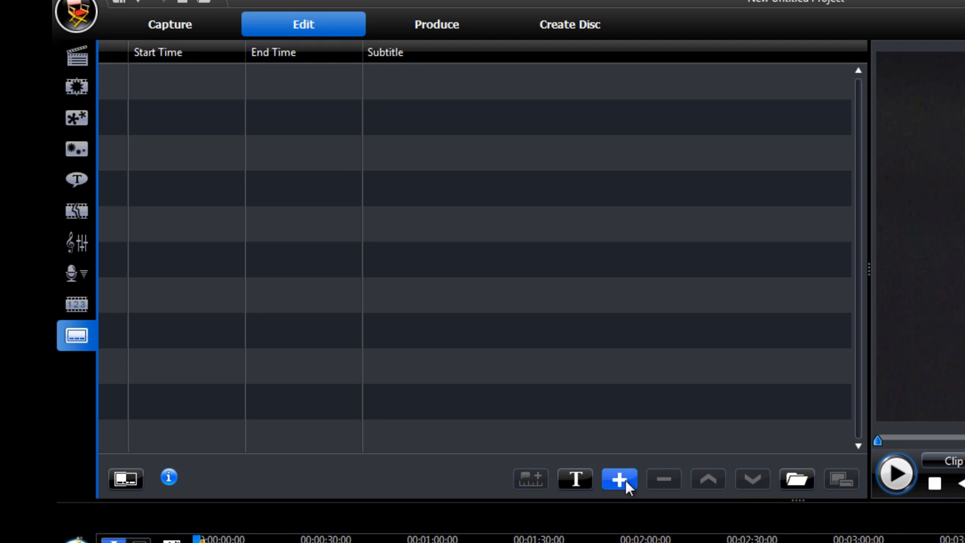
left_click(618, 479)
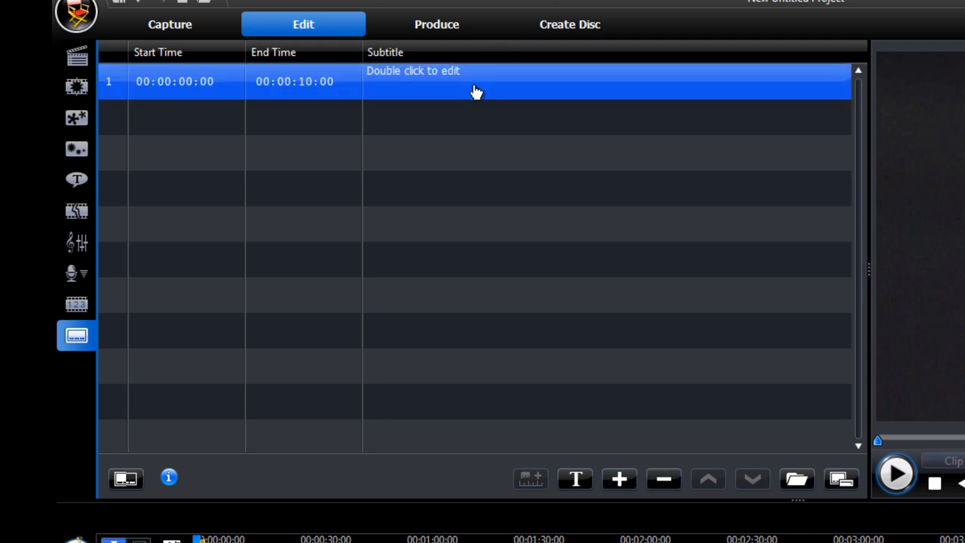
double_click(475, 82)
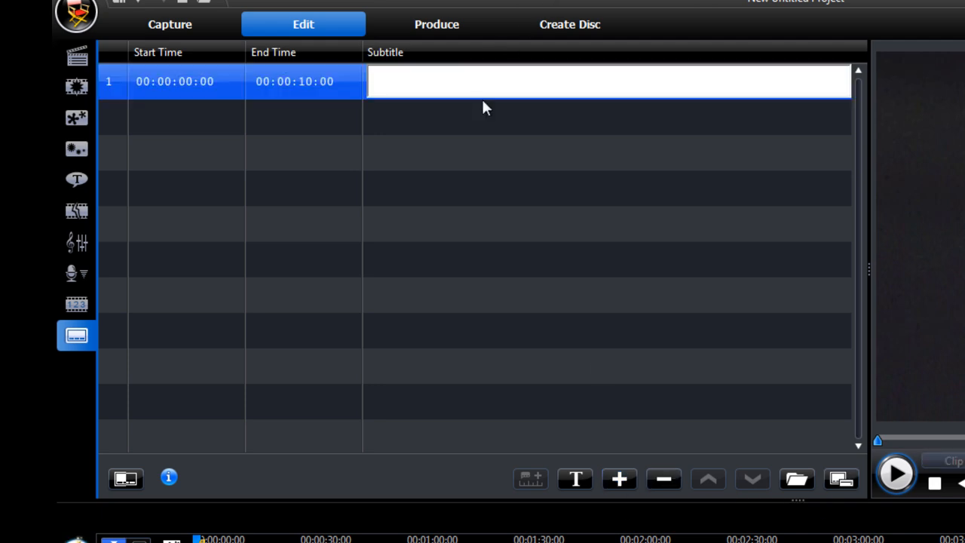
type("Hello!")
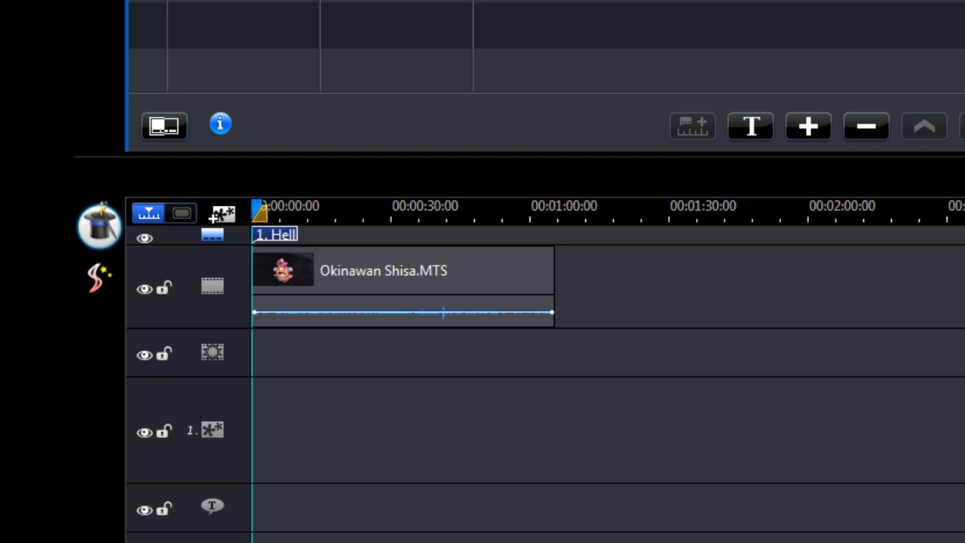
Set the subtitle font to Verdana Bold 16 with white text and black border
left_click(750, 125)
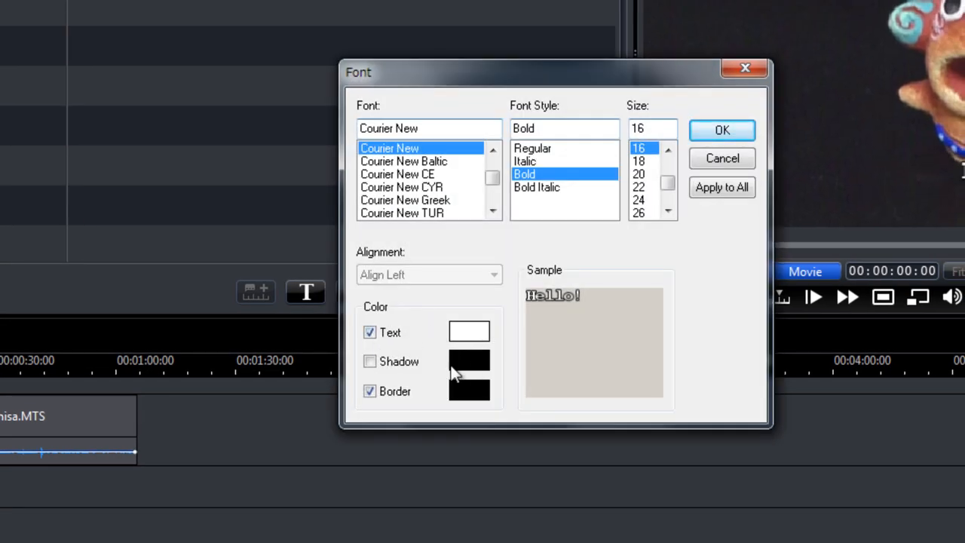
left_click(370, 361)
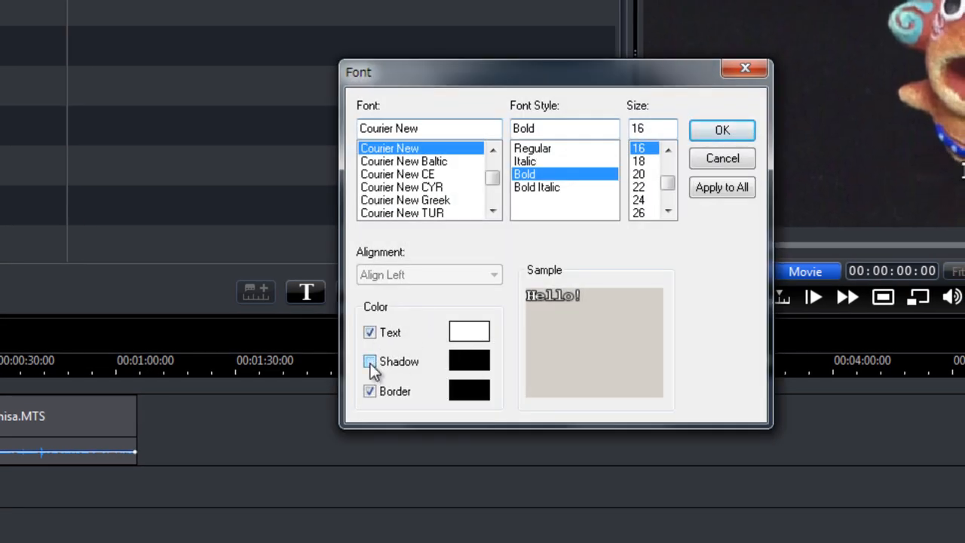
left_click(369, 362)
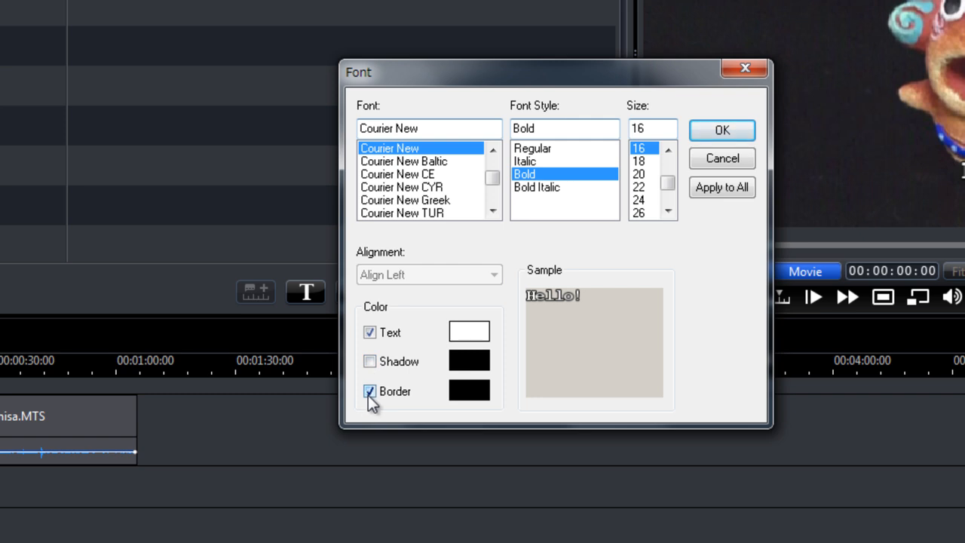
left_click(370, 391)
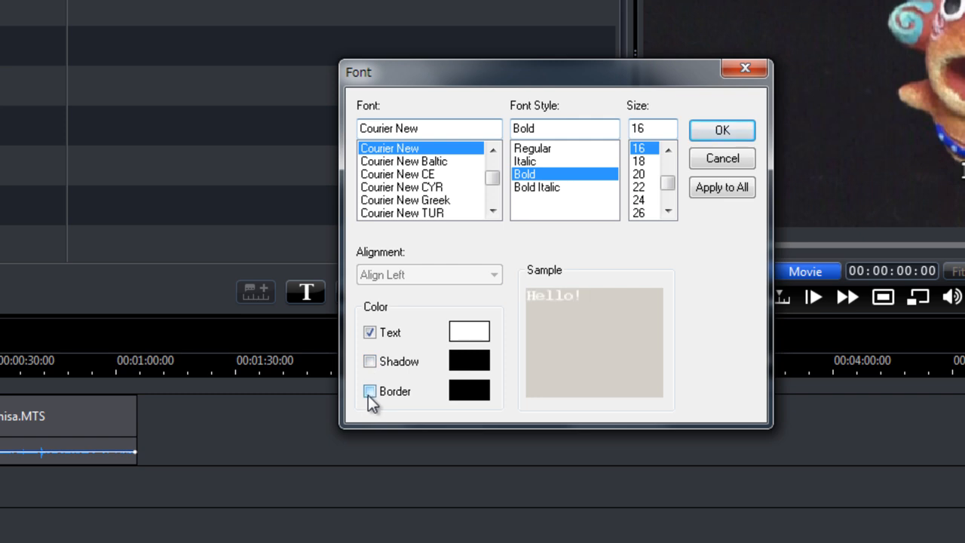
left_click(370, 391)
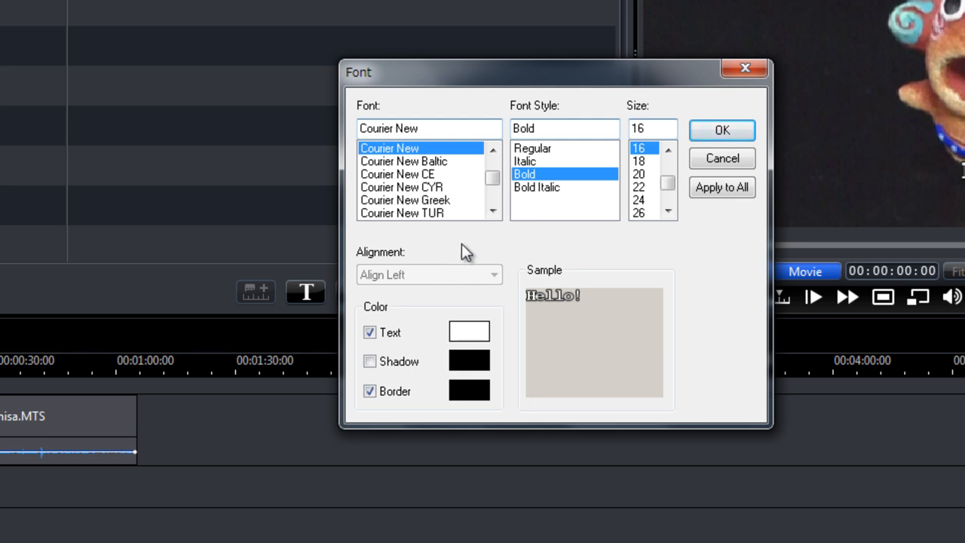
mouse_move(471, 276)
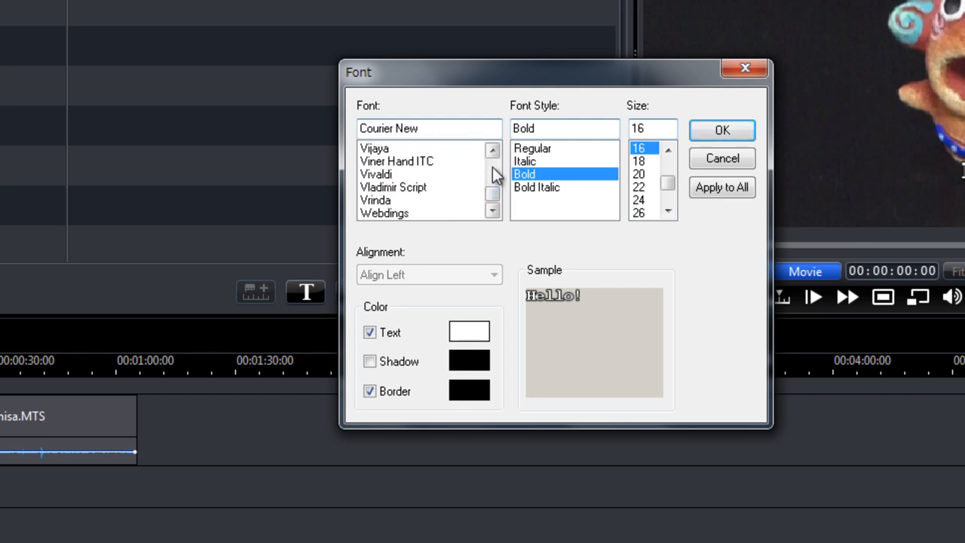
left_click(380, 200)
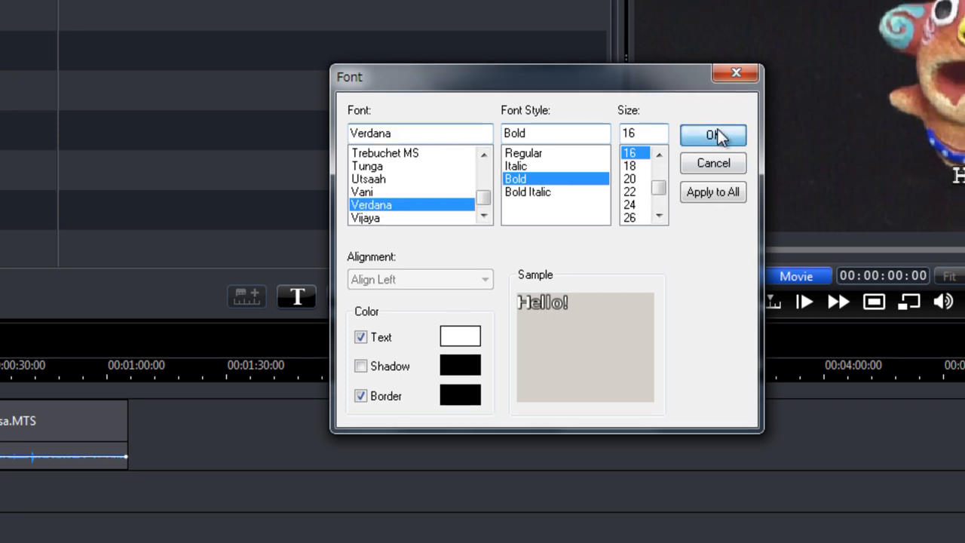
left_click(712, 135)
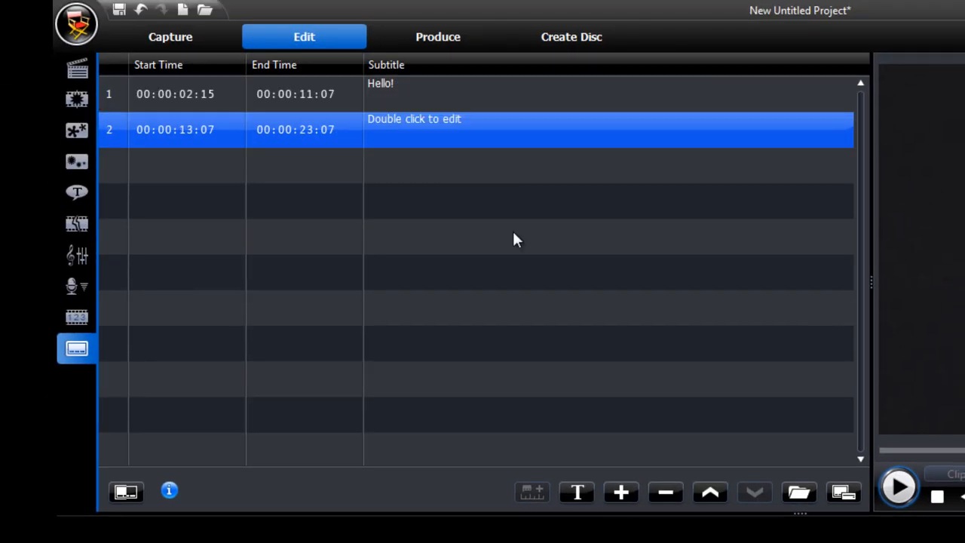
Change the second subtitle's text to 'Why are you staring at me?'
double_click(508, 129)
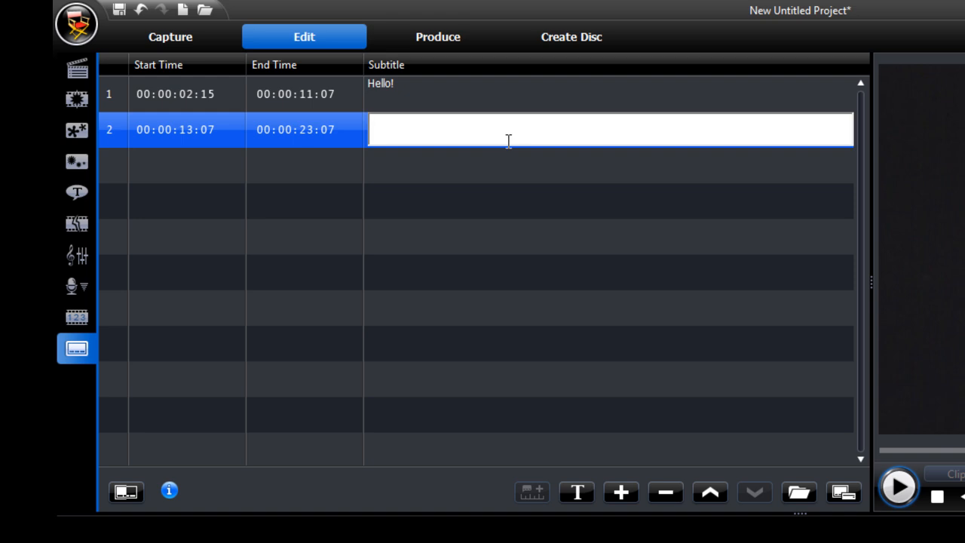
type("Why are you")
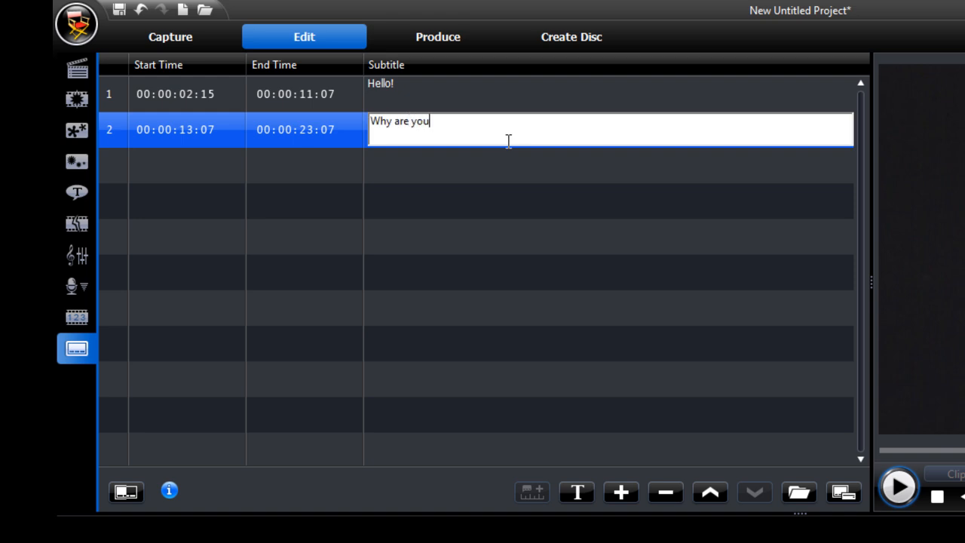
type("staring at me?")
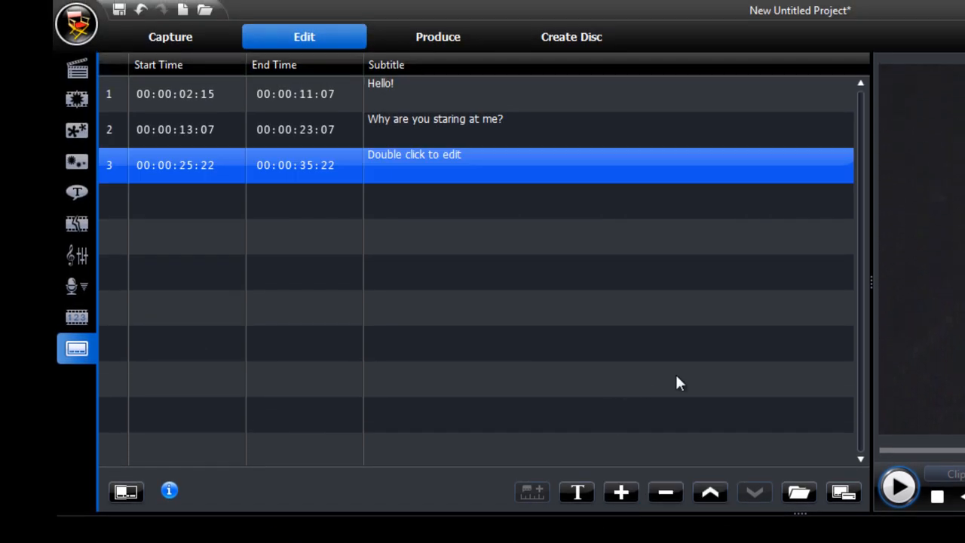
Enter 'Quit it!' and 'You're freaking me out....' as two lines of subtitle three
double_click(566, 164)
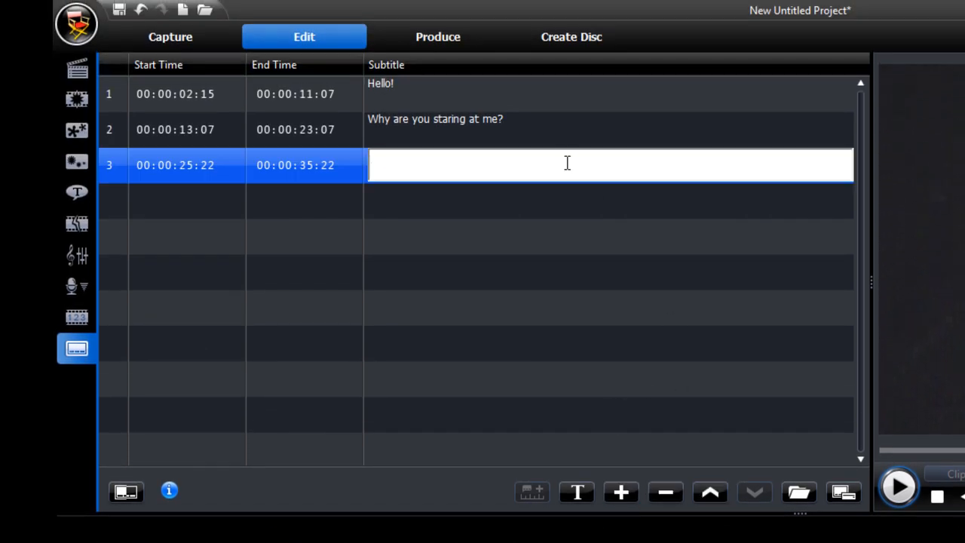
type("Quit it!")
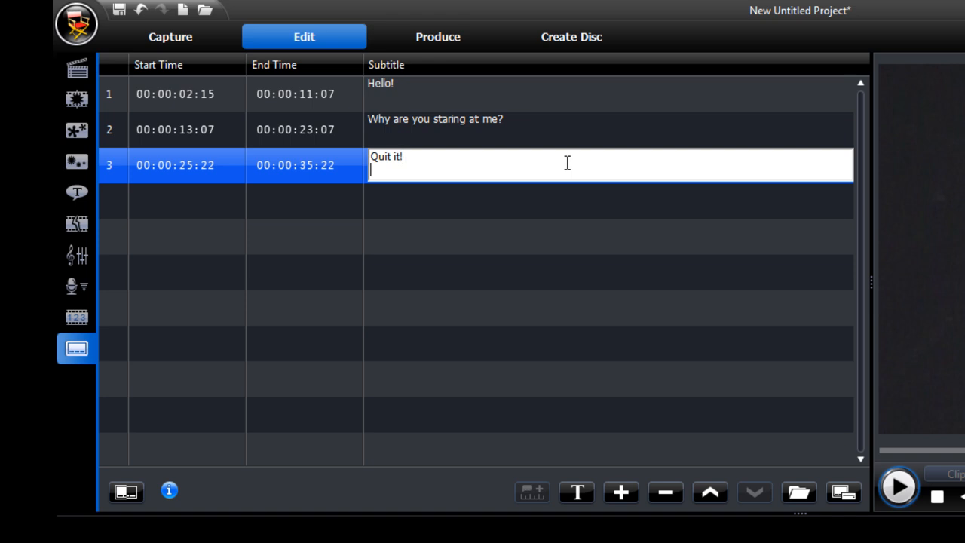
type("You're freakin")
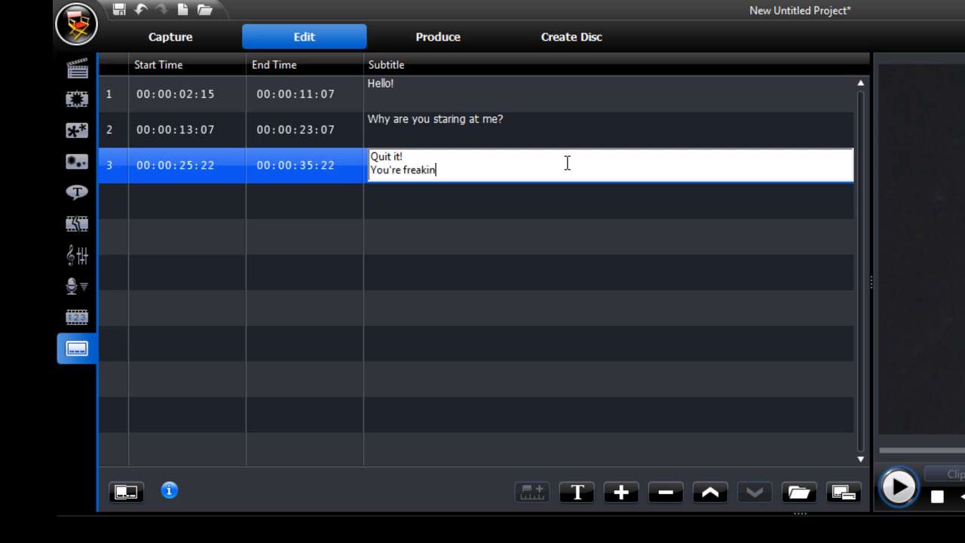
type("g me out....")
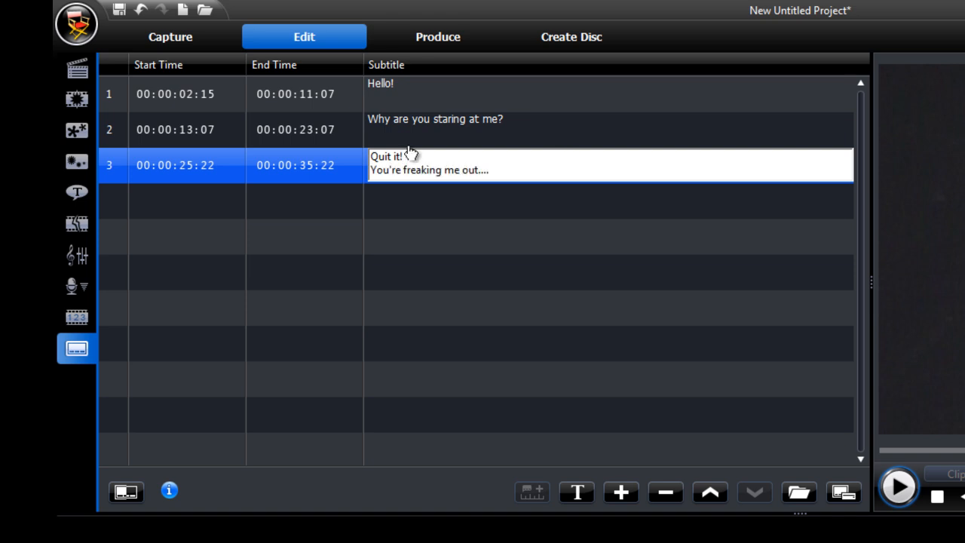
left_click(532, 166)
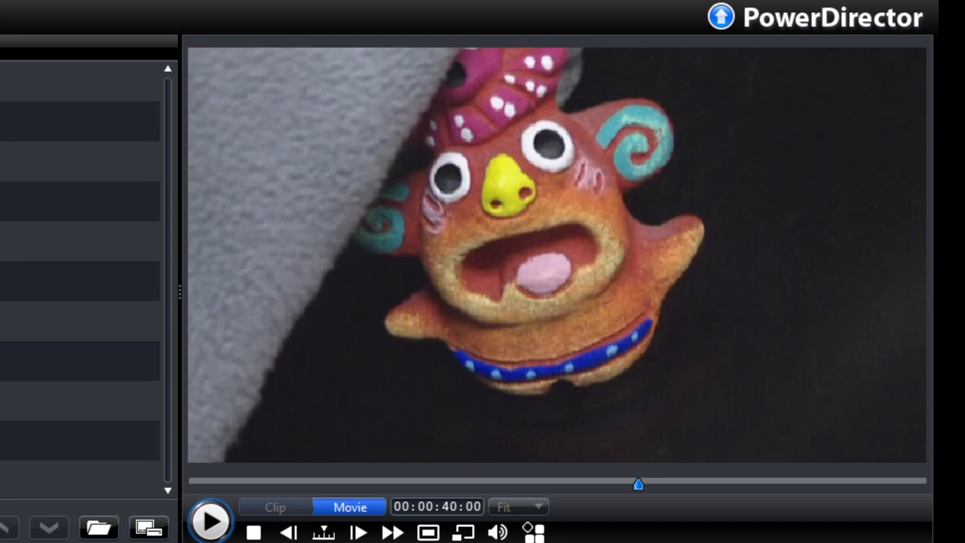
Insert subtitle four with lines 'What are you doing?' and 'Don't touch me!'
left_click(38, 349)
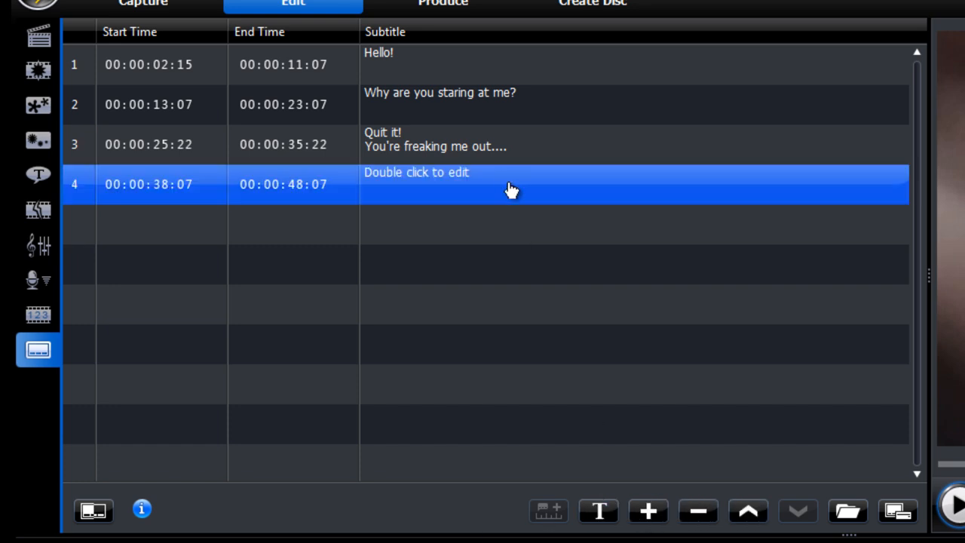
double_click(513, 184)
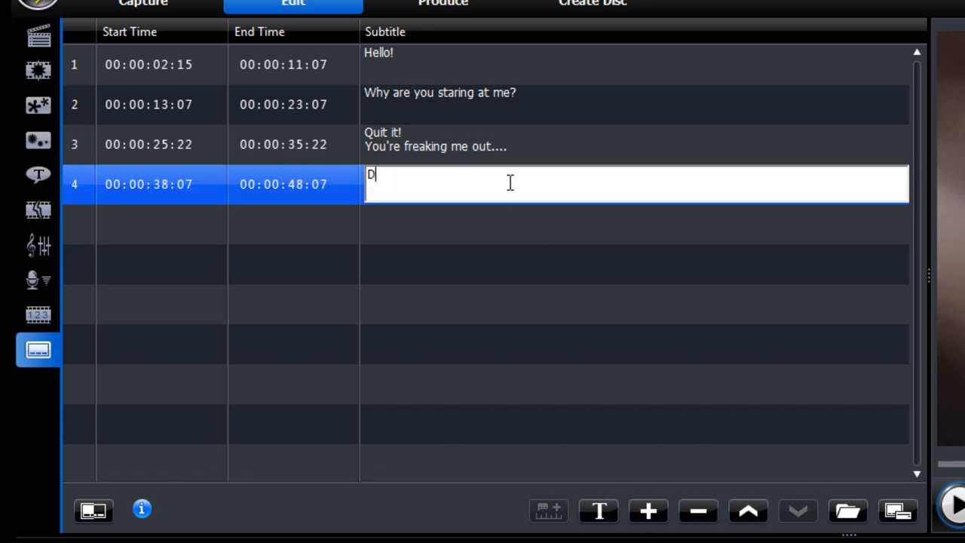
type("What are you doing?")
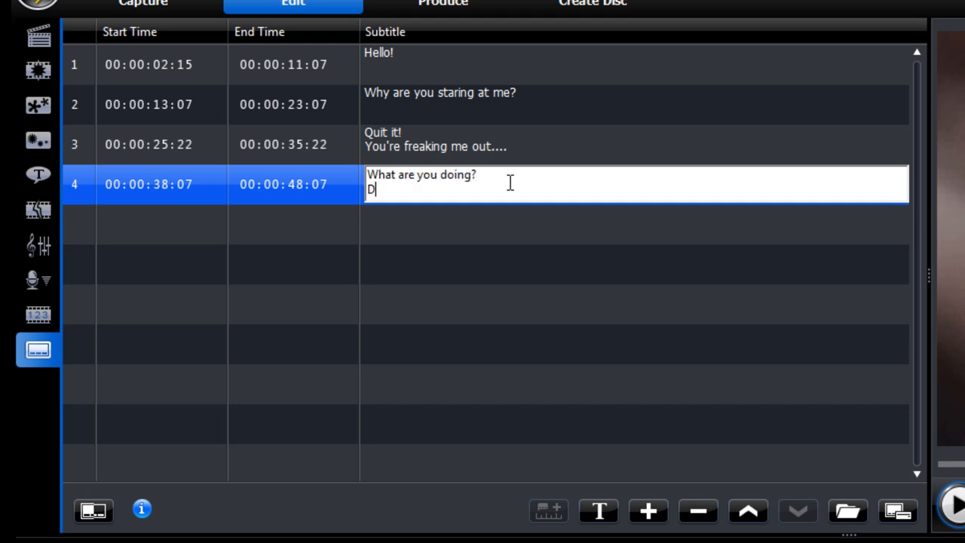
type("on't touch me!")
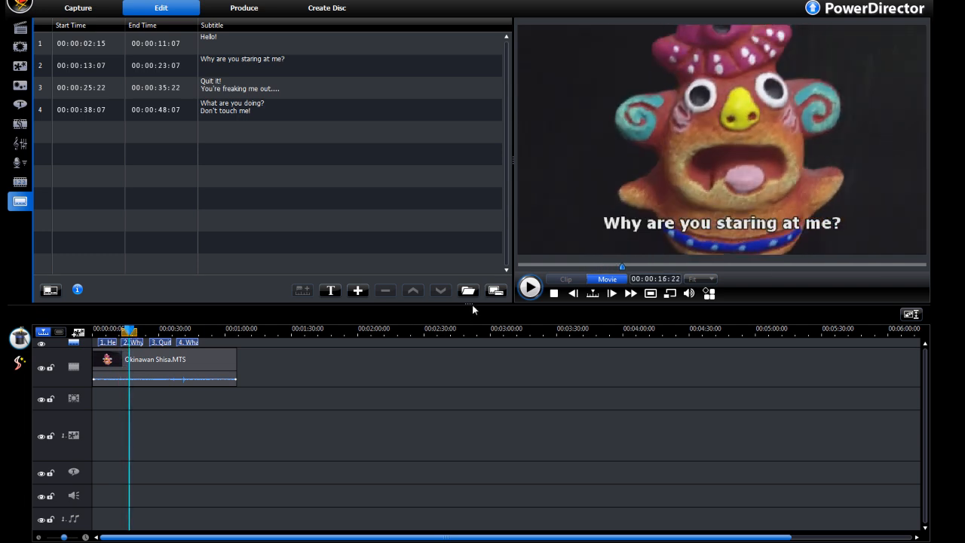
mouse_move(244, 8)
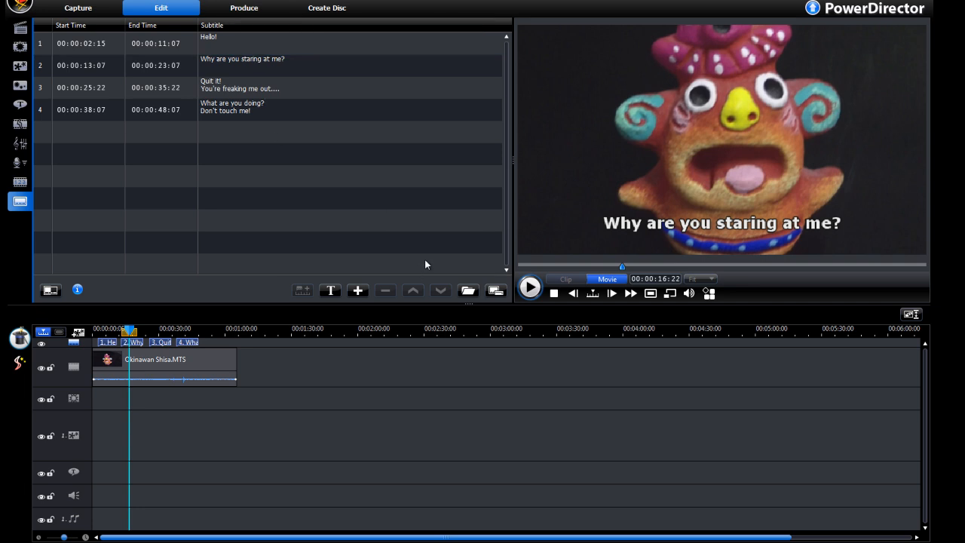
mouse_move(619, 224)
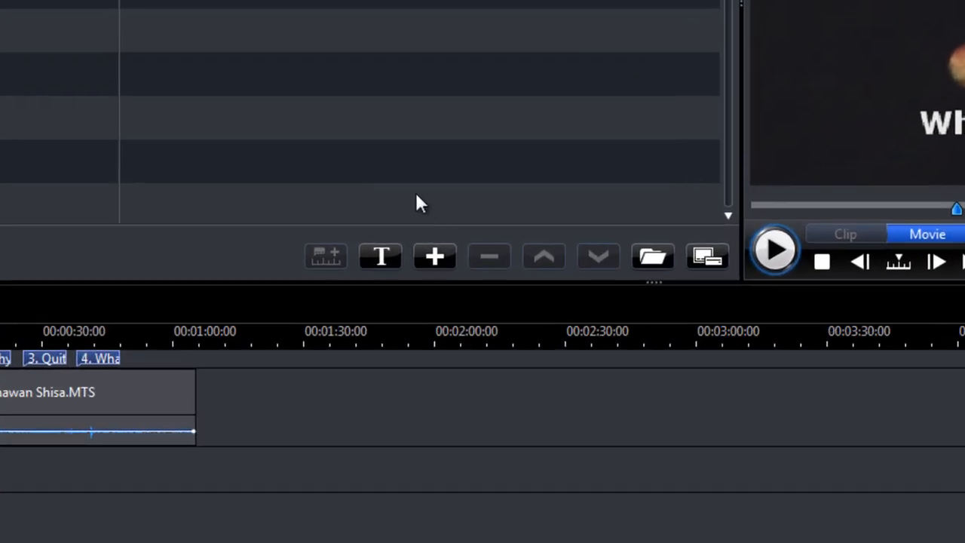
mouse_move(276, 261)
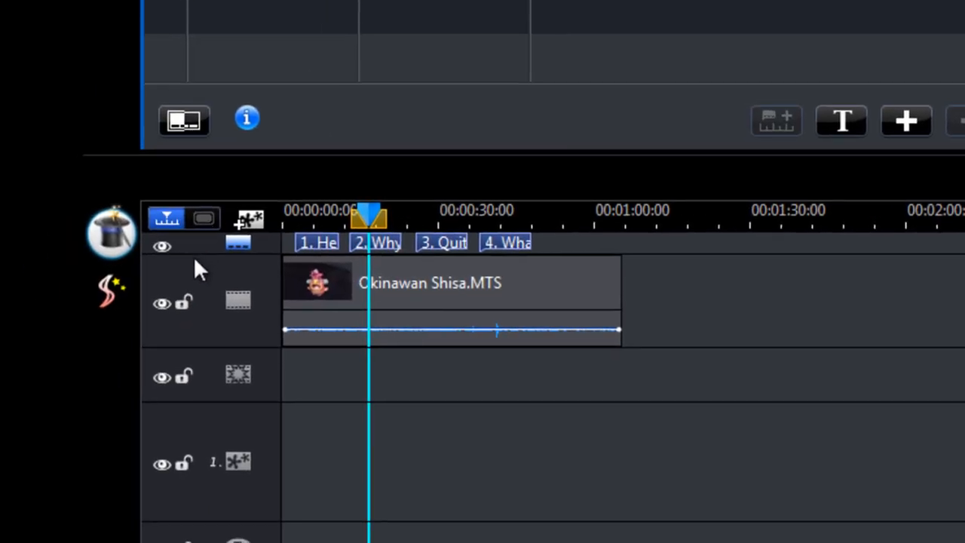
left_click(162, 247)
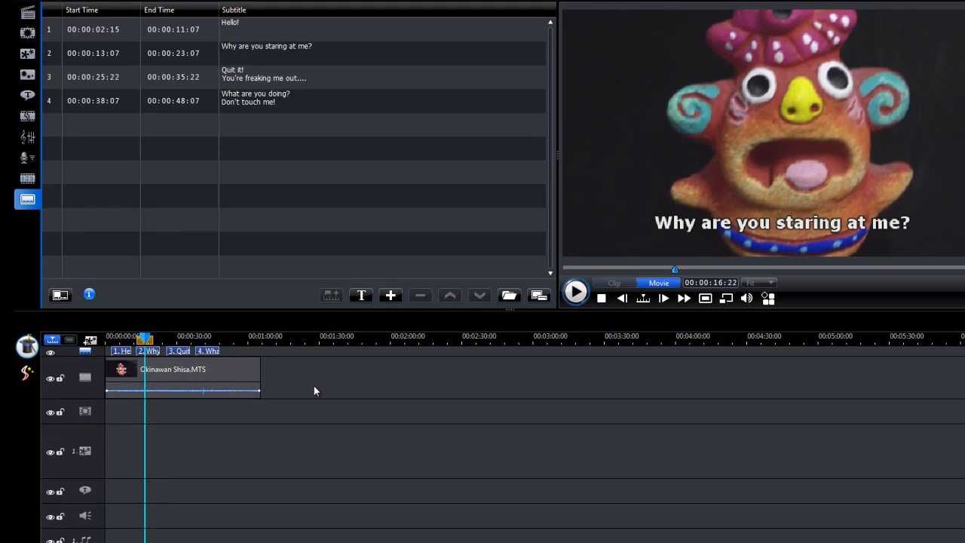
mouse_move(323, 382)
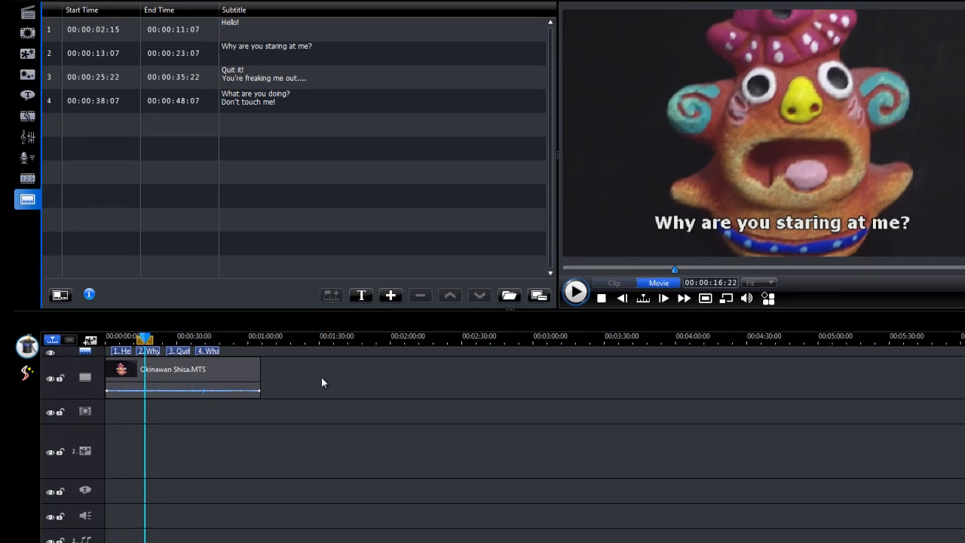